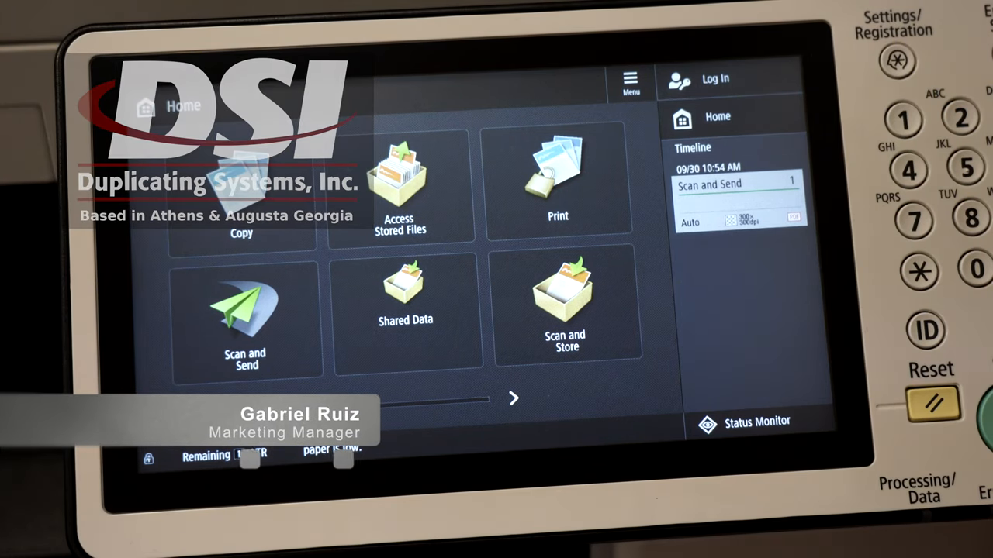
- Log in as the Administrator user to enter System Management mode
click(704, 79)
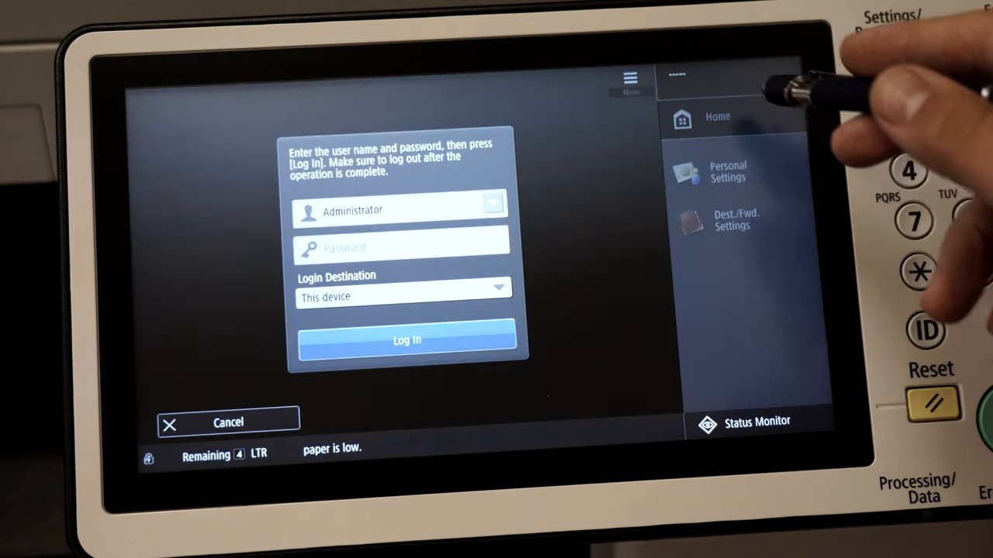
click(406, 340)
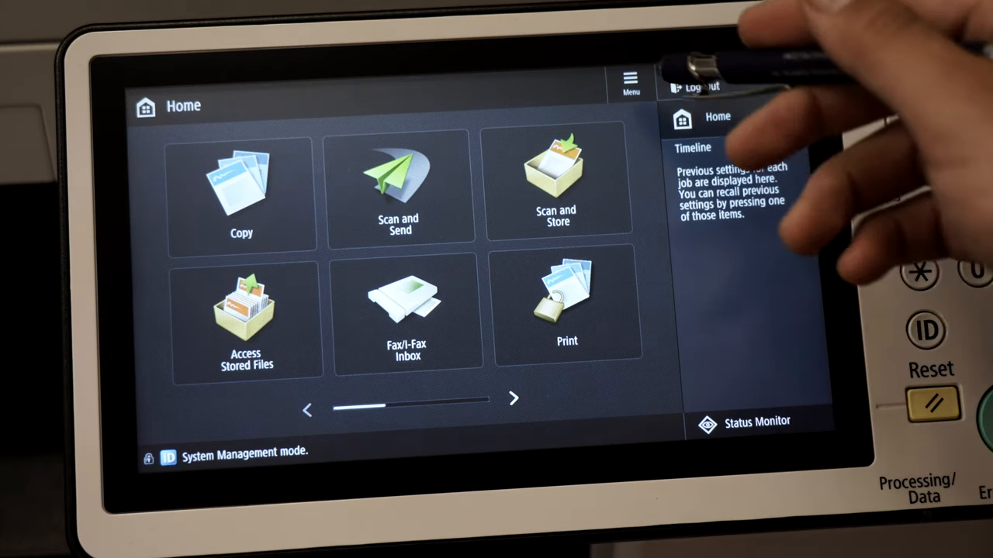
- Set Home Screen Layout Settings to '3 large buttons per page'
click(630, 80)
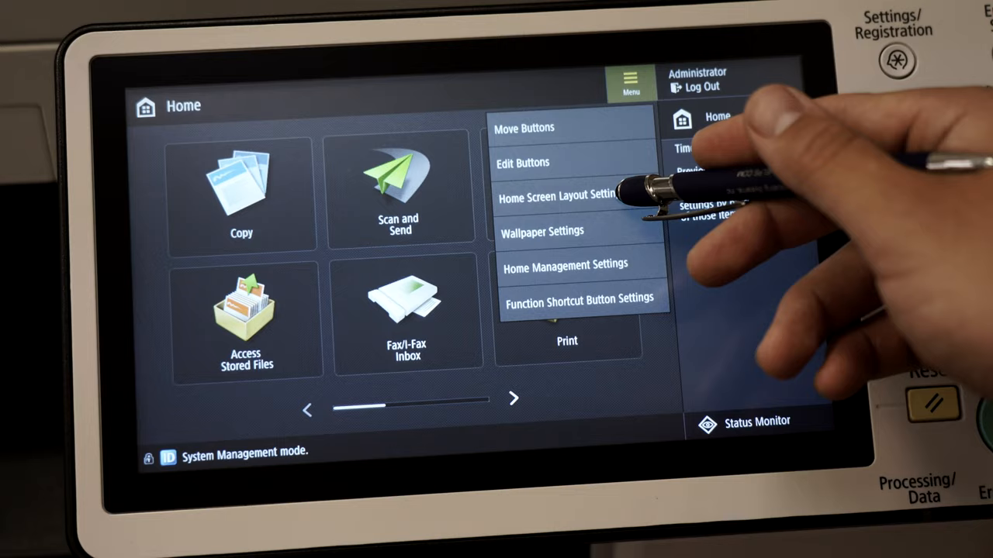
click(556, 195)
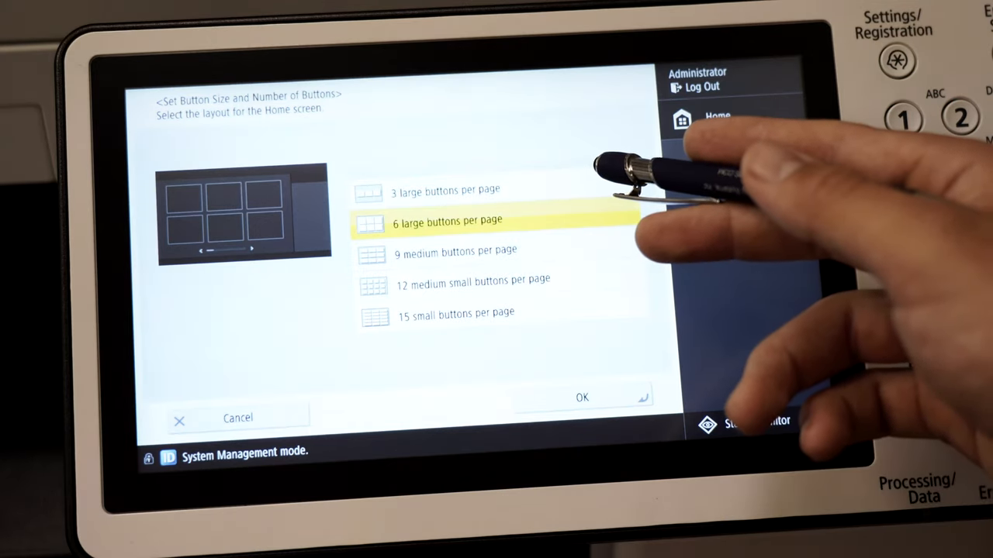
click(582, 396)
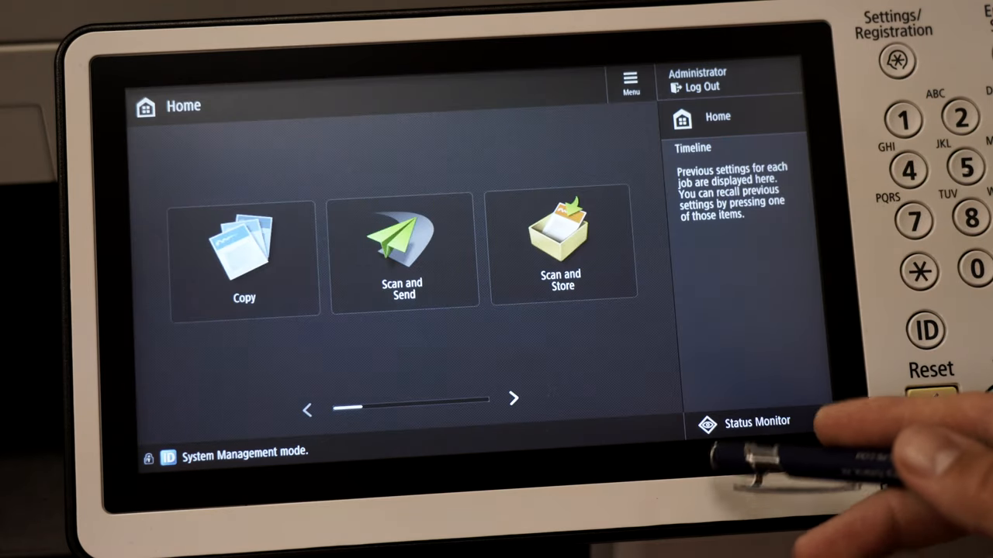
click(631, 82)
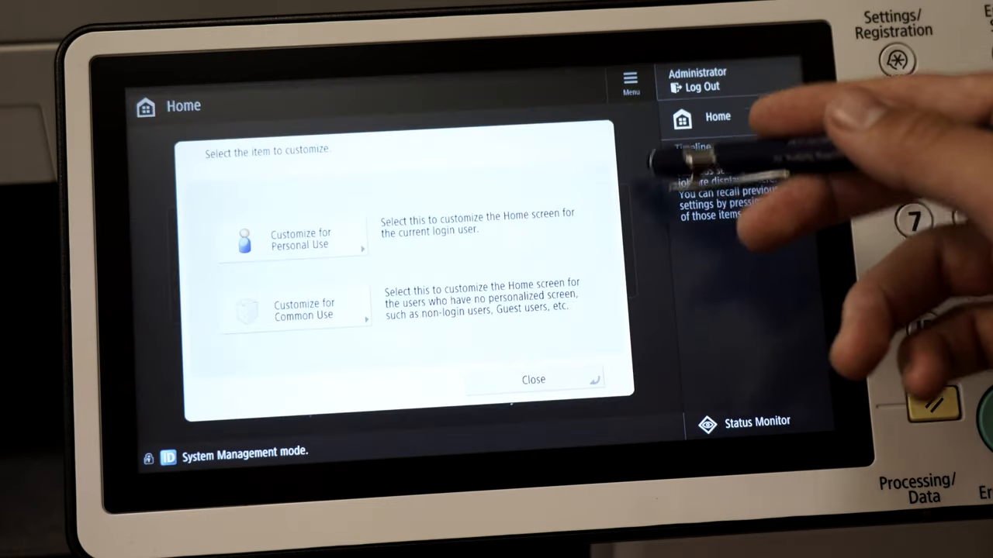
click(302, 309)
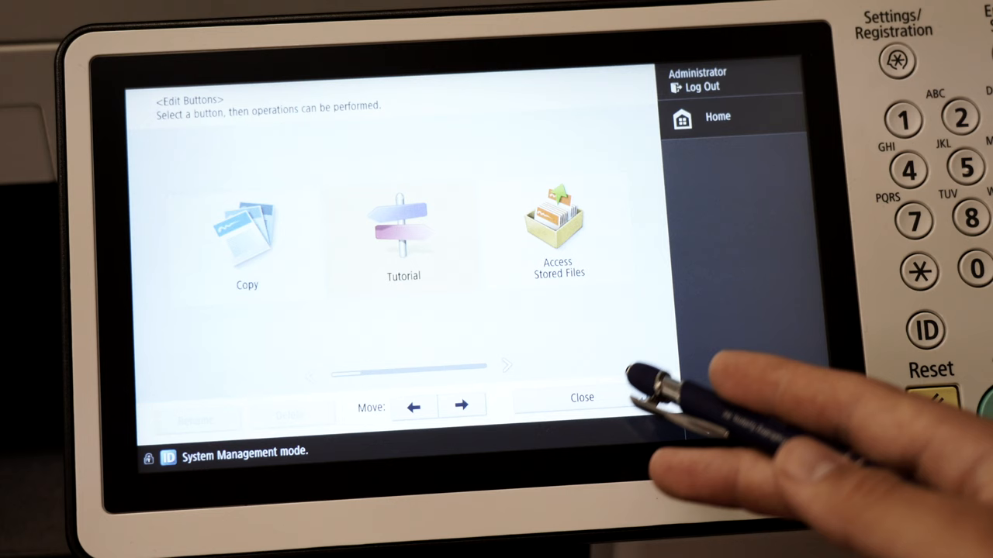
click(581, 398)
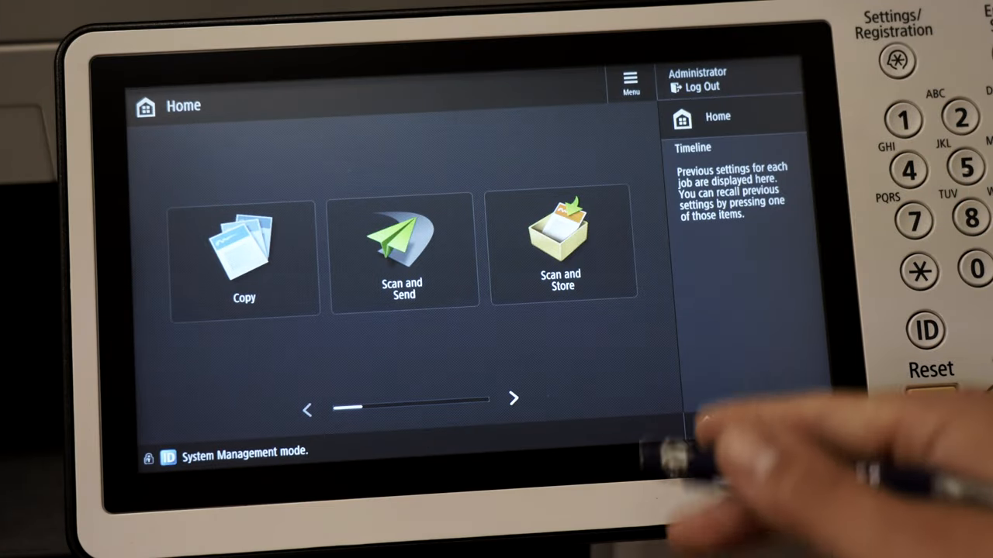
- Register a 'G Folder' button to Home and move it right after Copy
click(561, 245)
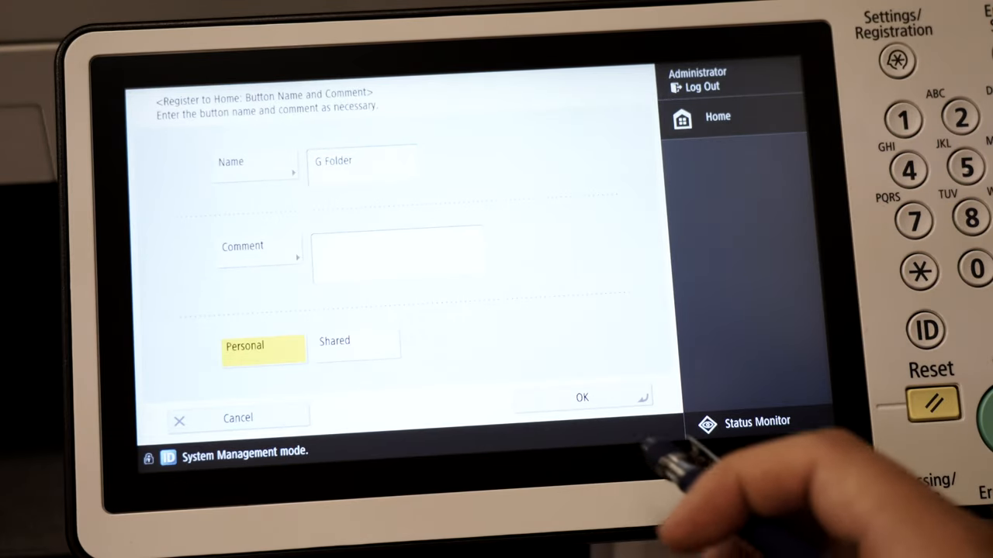
click(357, 345)
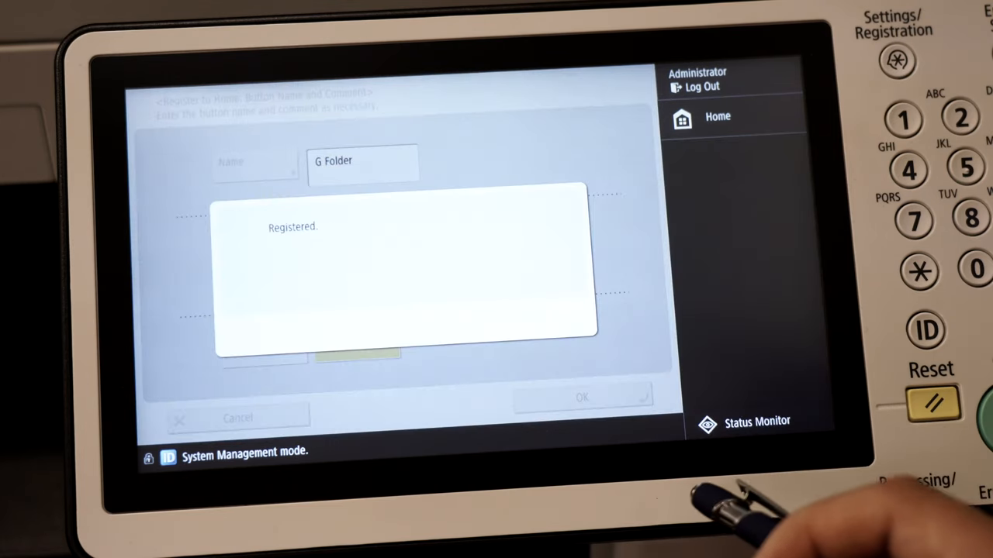
click(582, 397)
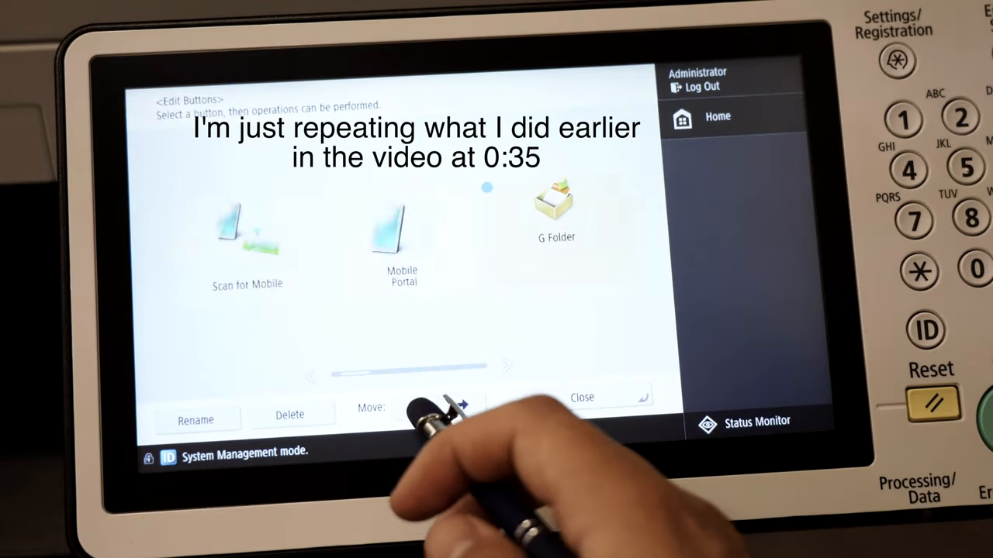
click(461, 405)
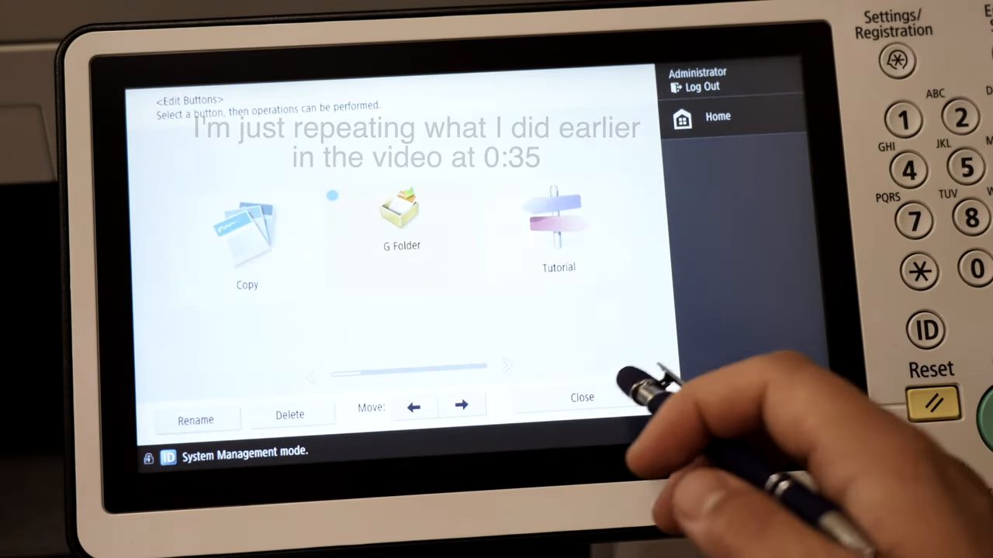
click(581, 397)
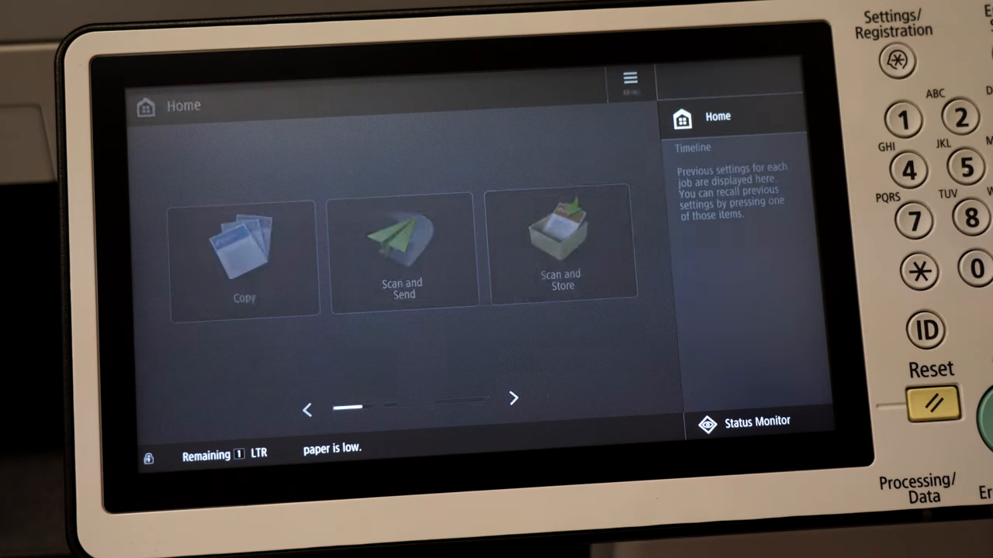